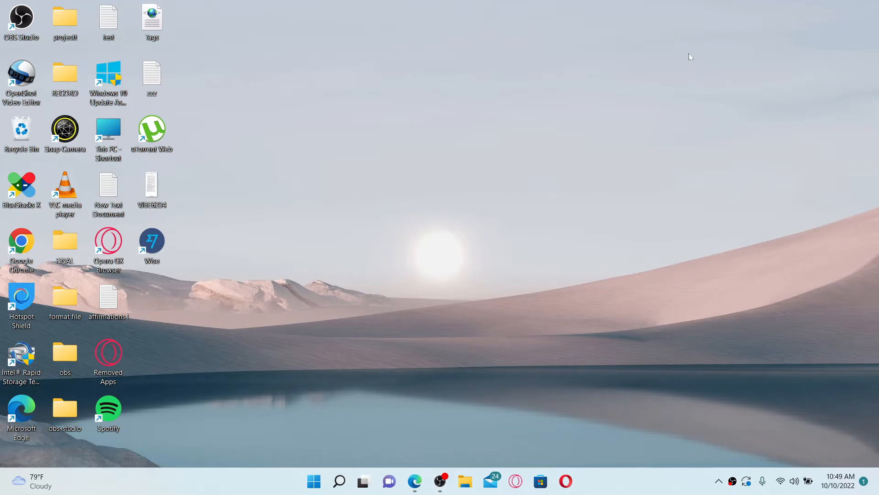
mouse_move(556, 279)
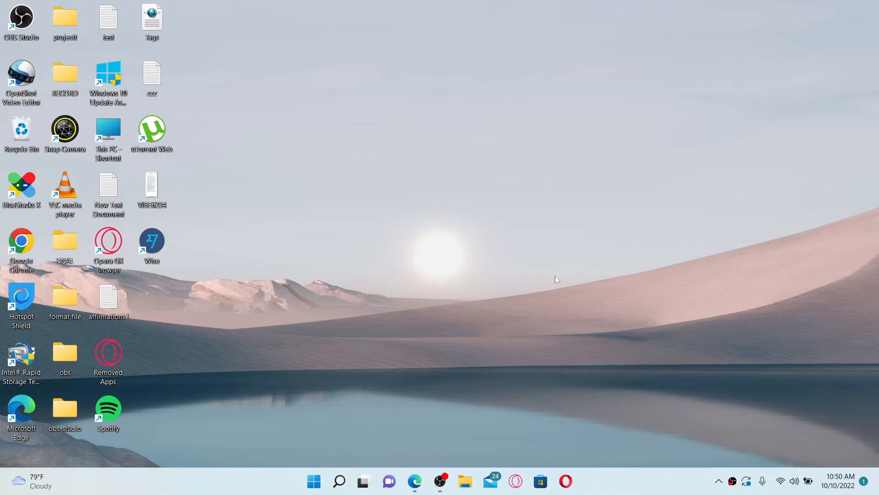
mouse_move(447, 391)
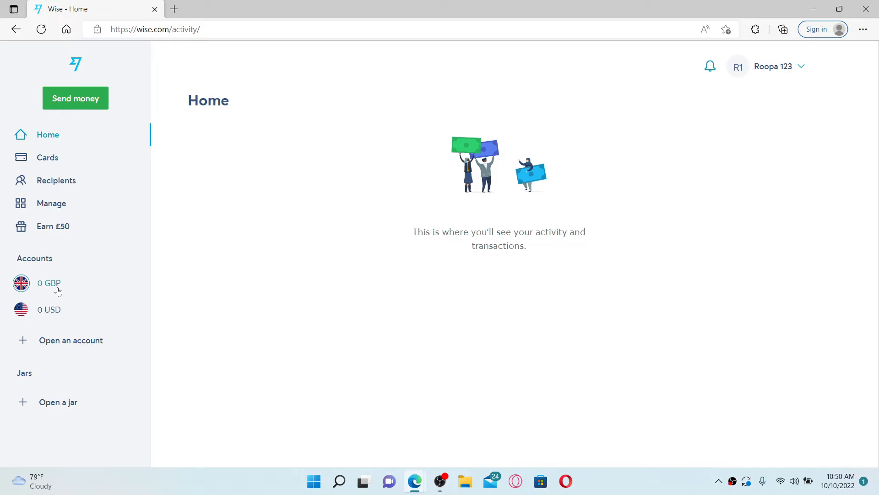
mouse_move(48, 283)
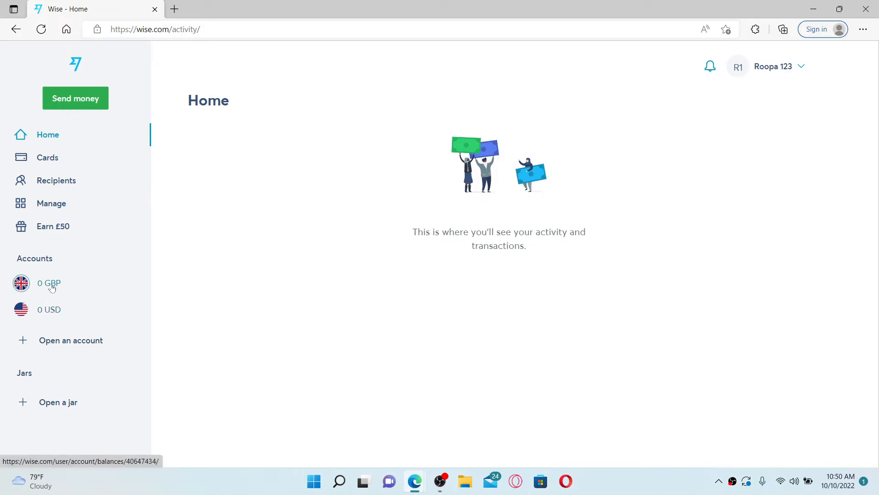
mouse_move(47, 300)
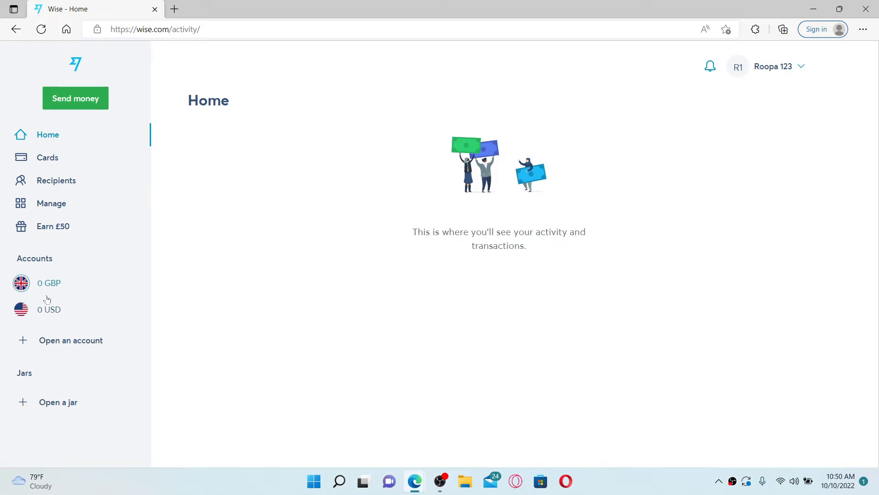
- Show the United States dollar balance page with 0 USD available
left_click(48, 308)
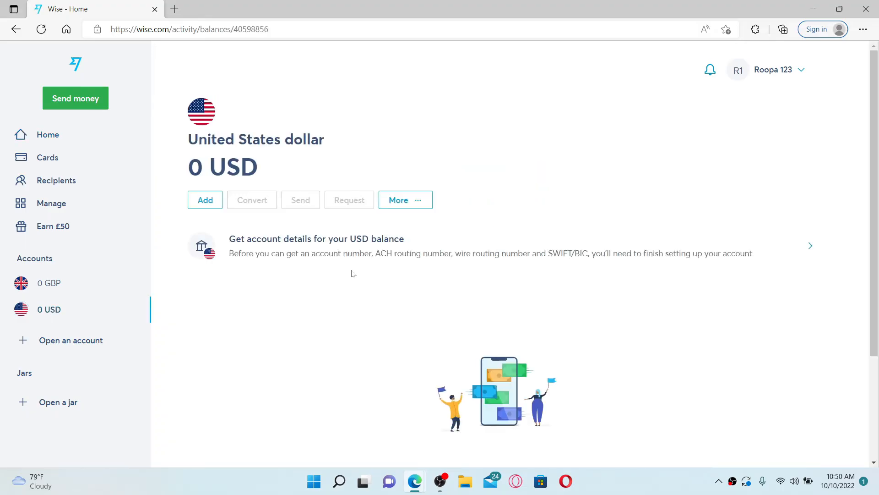